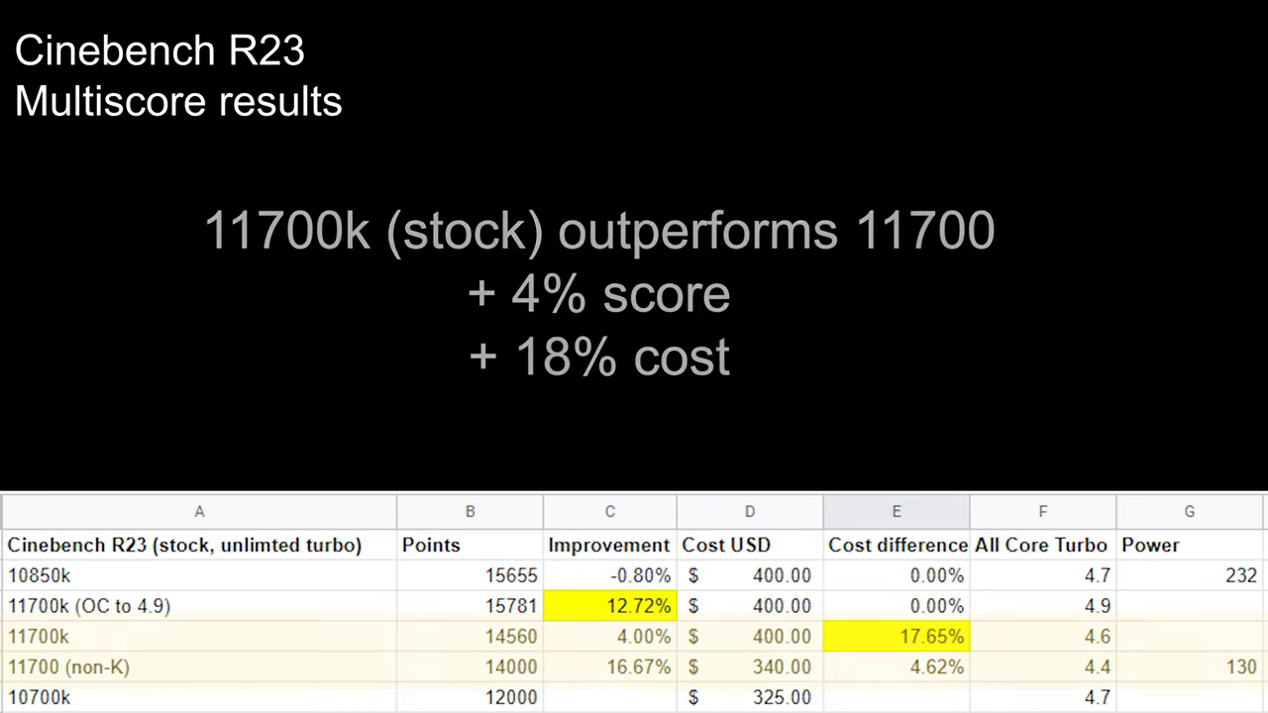
{"action": "key", "text": "right"}
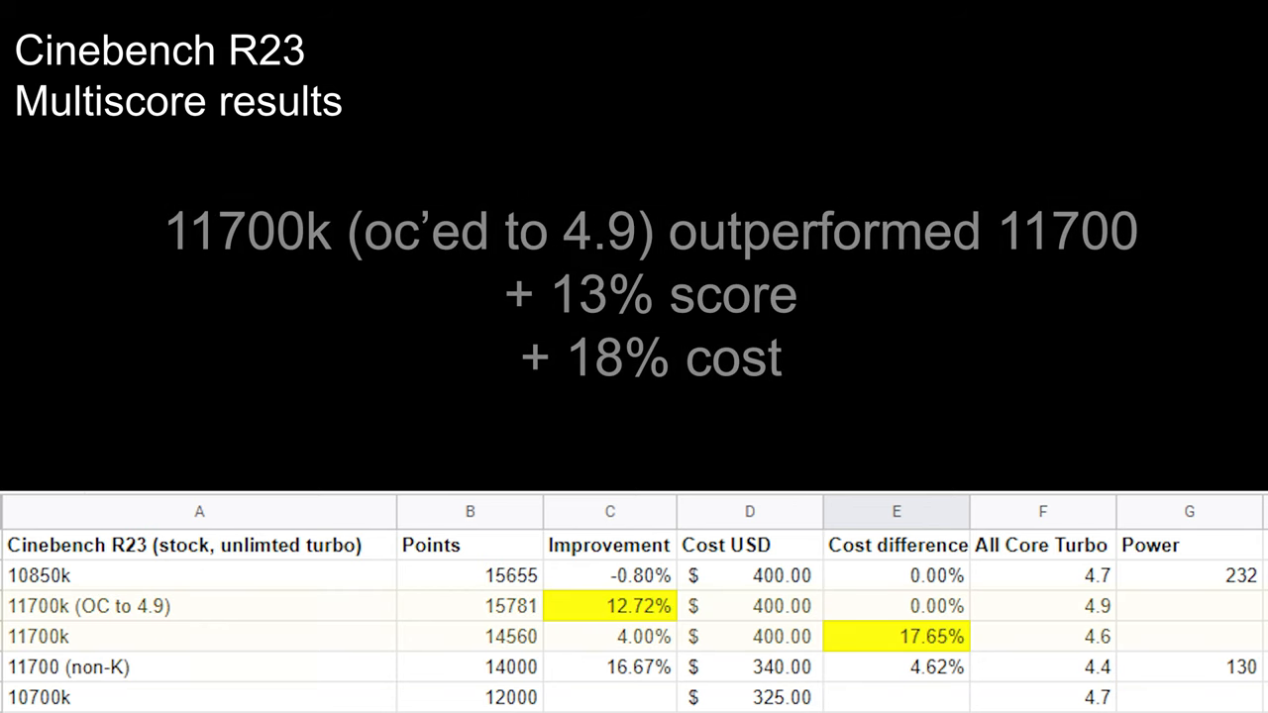